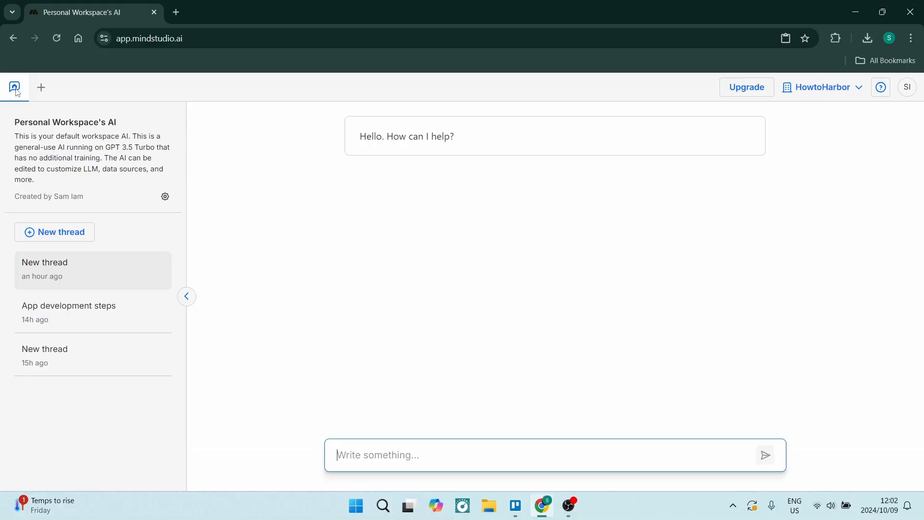
pyautogui.moveTo(195, 267)
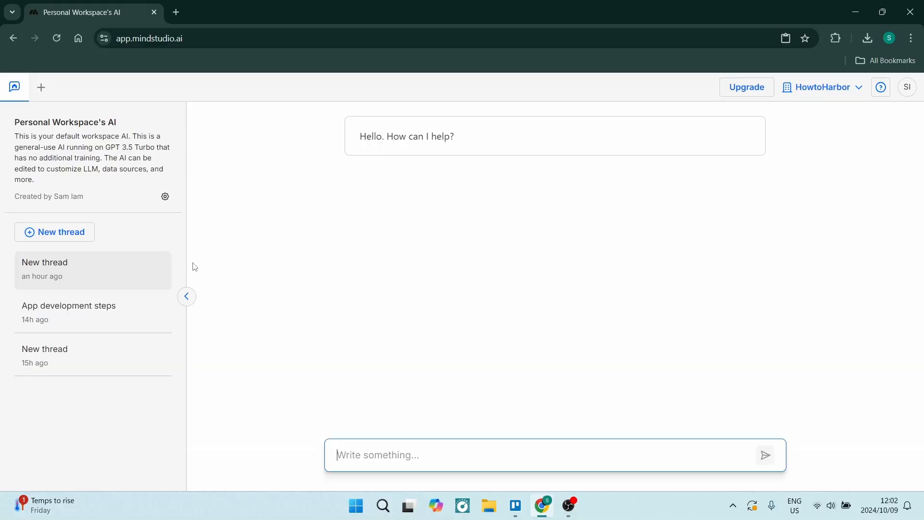
pyautogui.moveTo(236, 276)
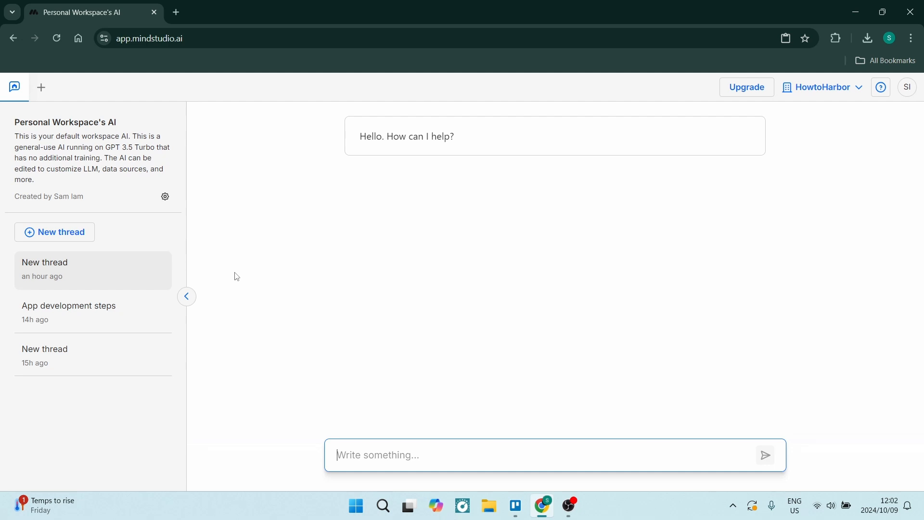
pyautogui.moveTo(239, 284)
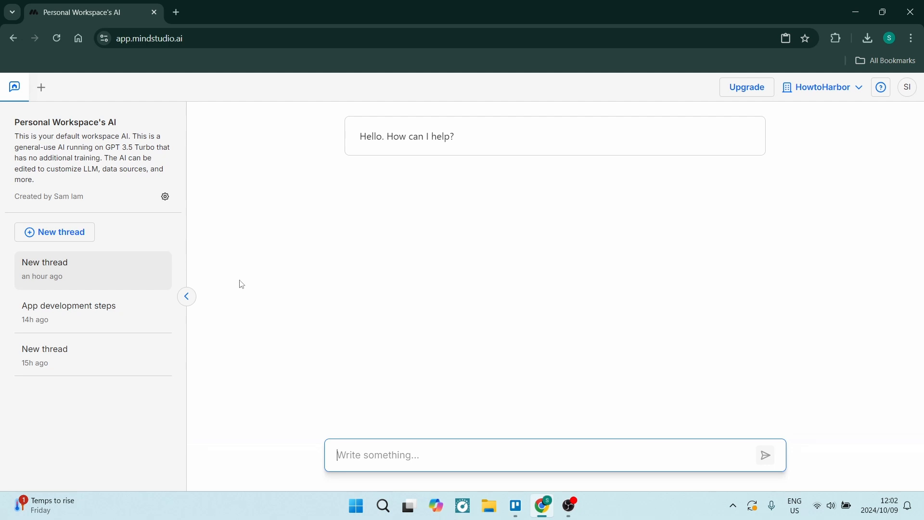
pyautogui.moveTo(283, 243)
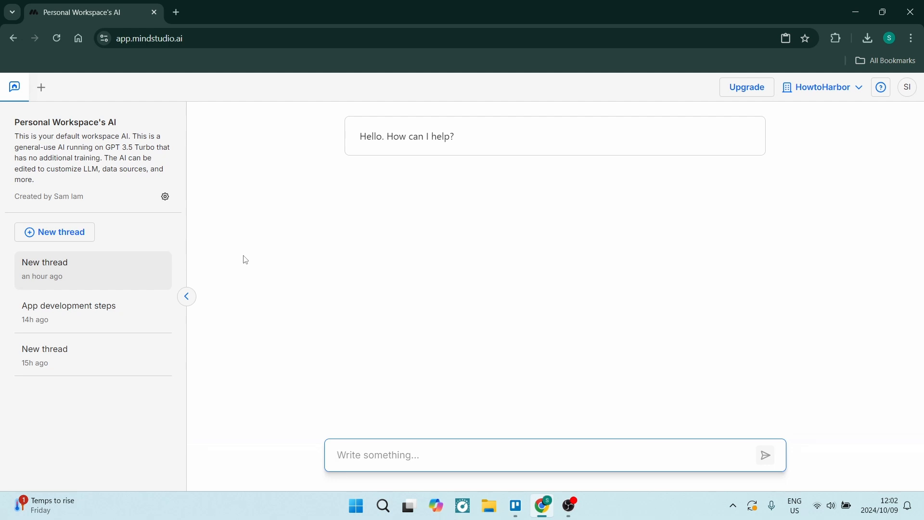
pyautogui.moveTo(270, 255)
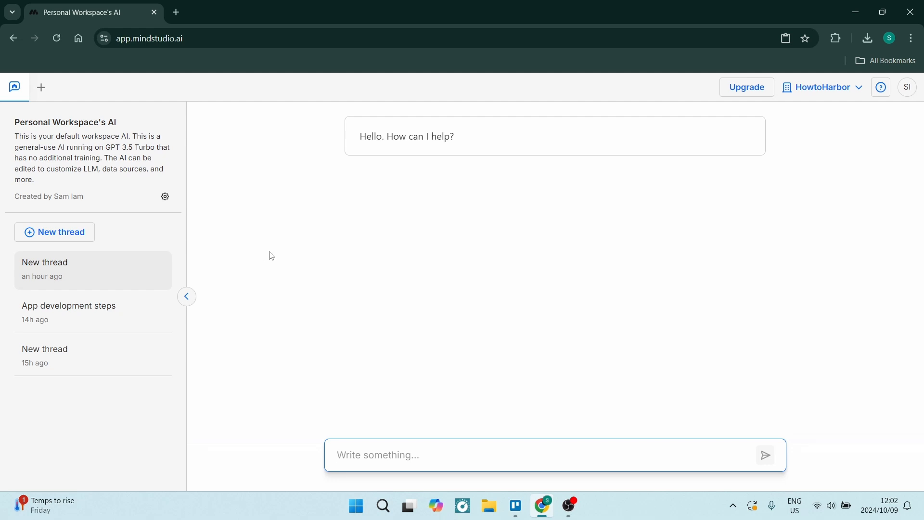
pyautogui.moveTo(263, 183)
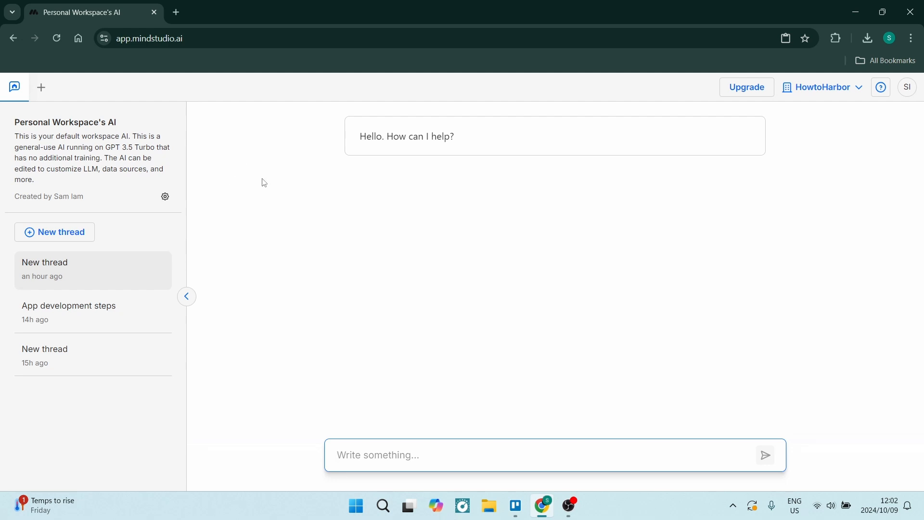
pyautogui.moveTo(192, 212)
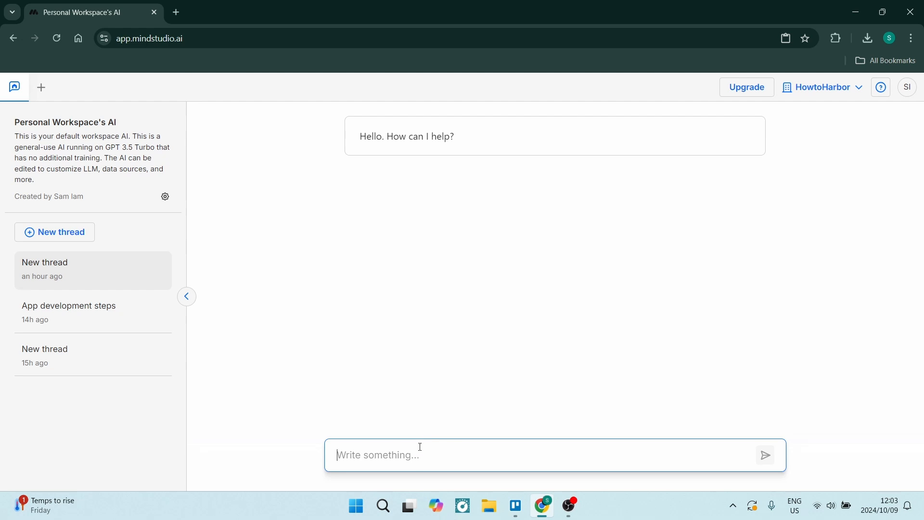
pyautogui.moveTo(432, 261)
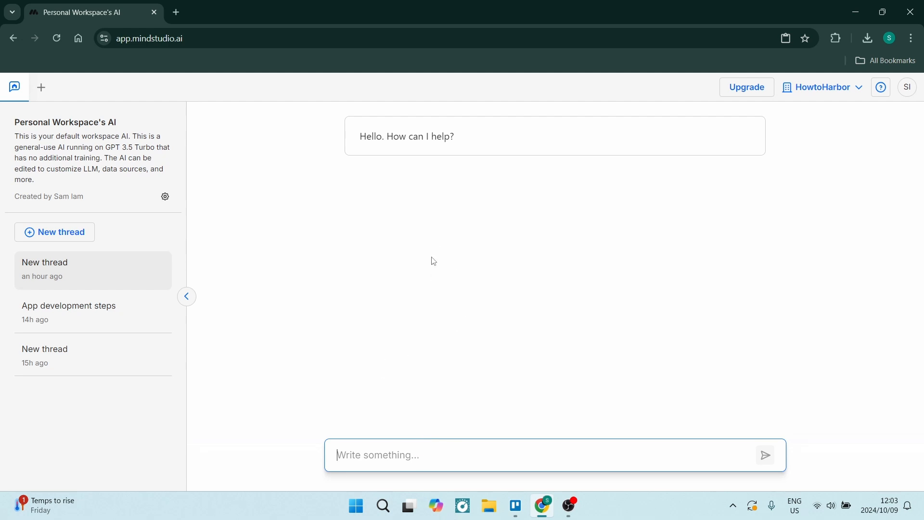
pyautogui.moveTo(40, 95)
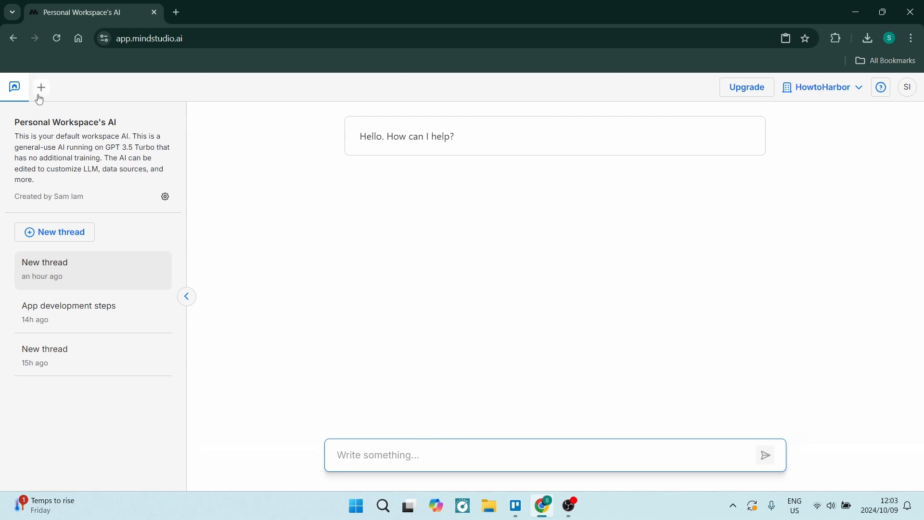
pyautogui.moveTo(41, 91)
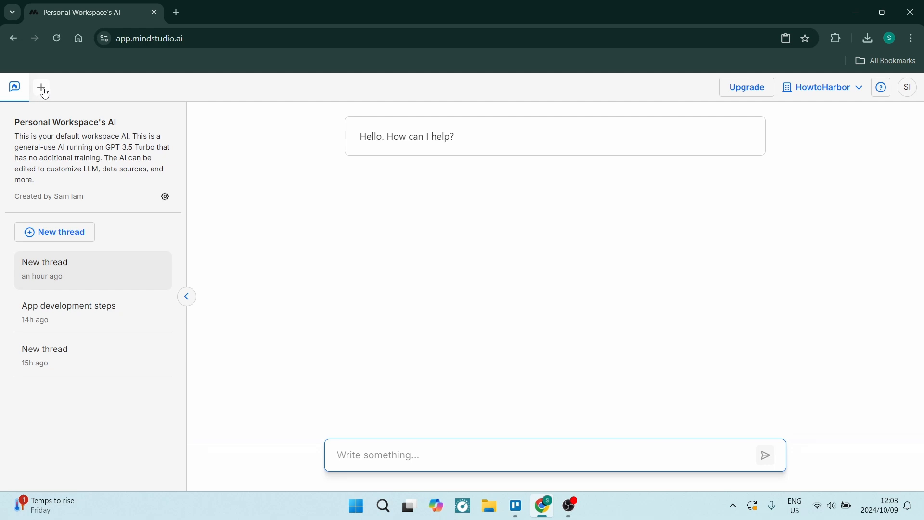
# - Open the InfoFlow AI app for editing from the workspace AI list
pyautogui.click(42, 86)
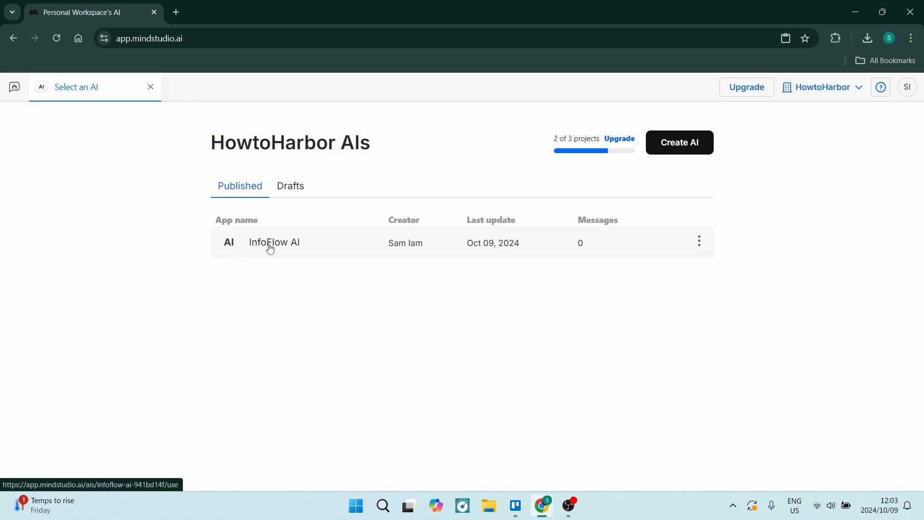
pyautogui.click(699, 241)
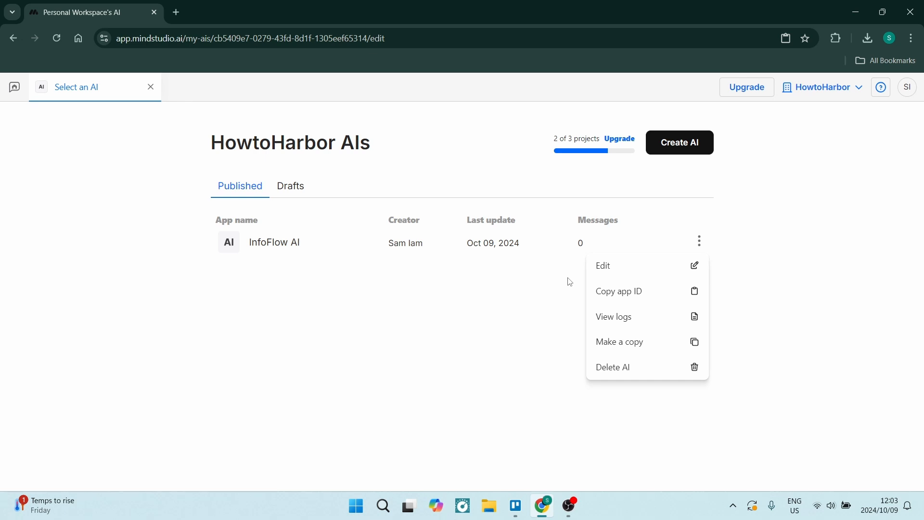
pyautogui.click(603, 265)
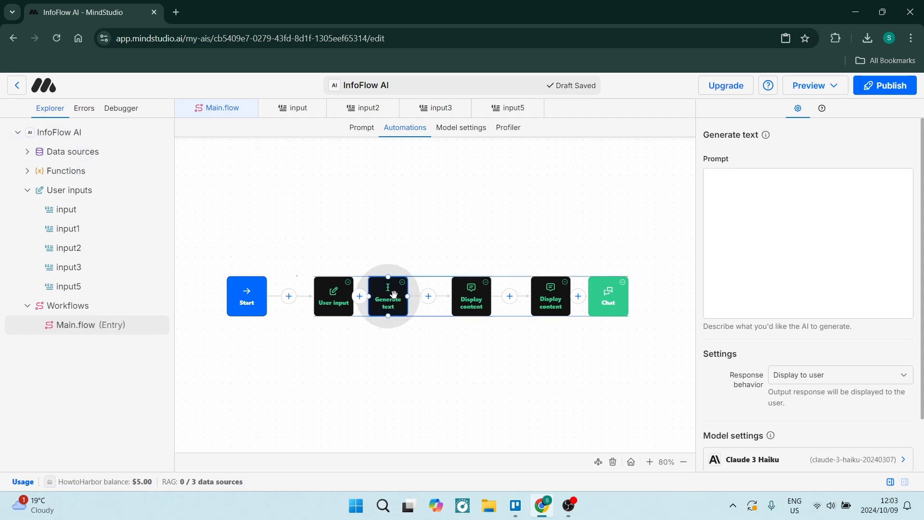
pyautogui.click(323, 296)
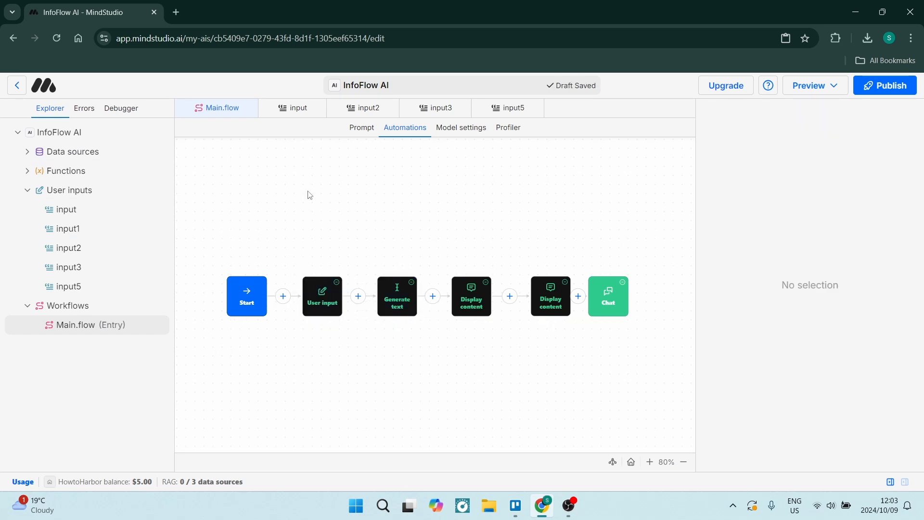
pyautogui.click(322, 297)
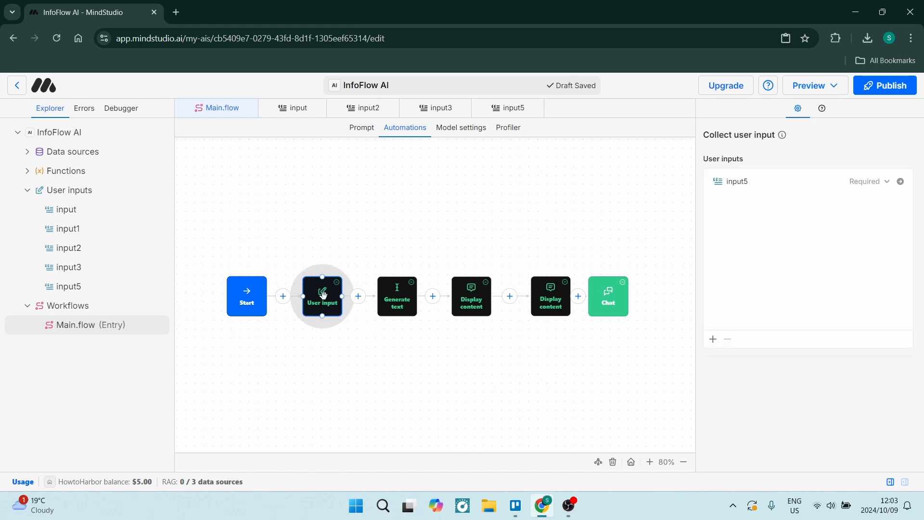
pyautogui.click(397, 296)
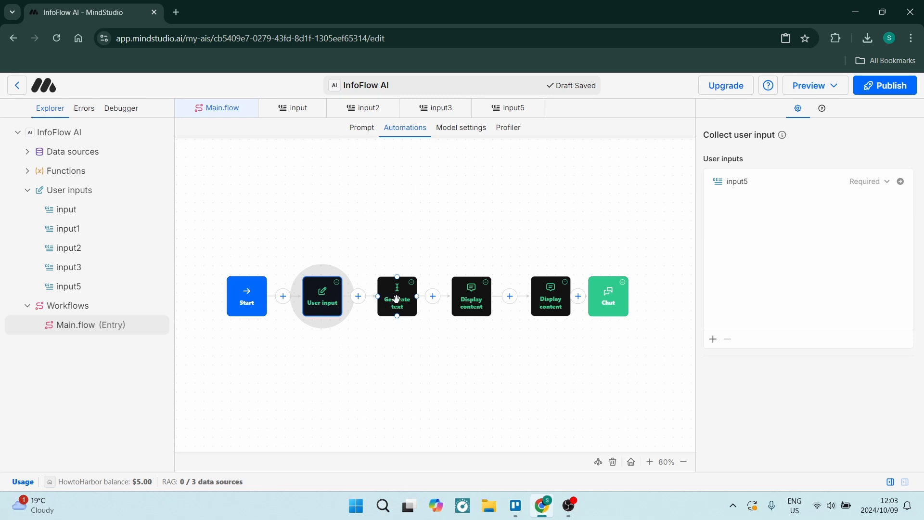
pyautogui.click(397, 296)
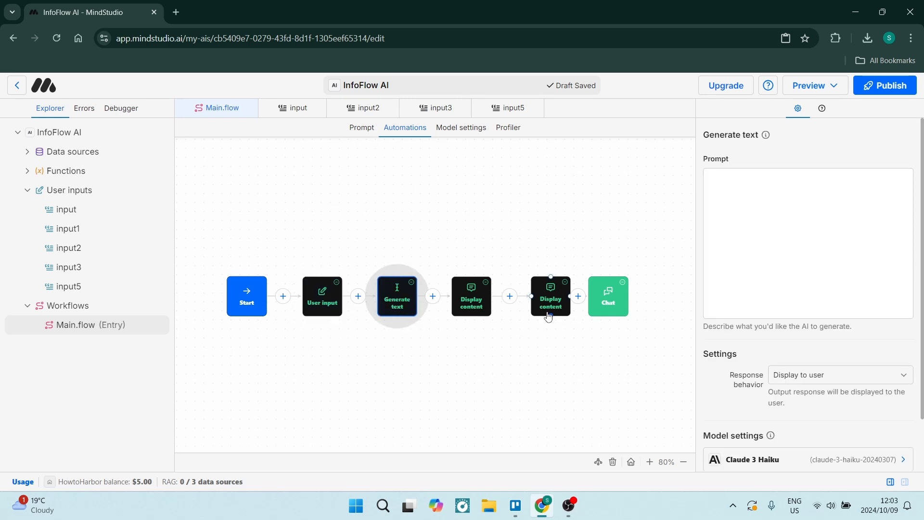
pyautogui.click(550, 296)
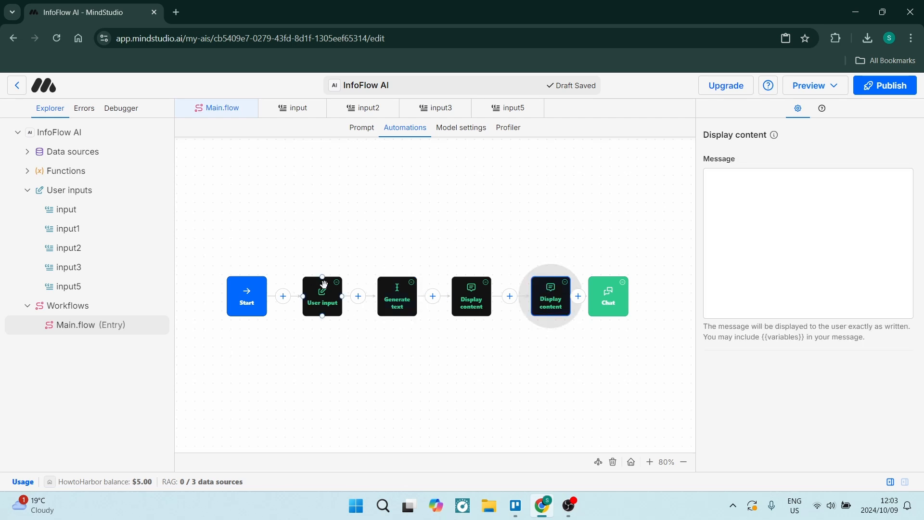
pyautogui.click(322, 296)
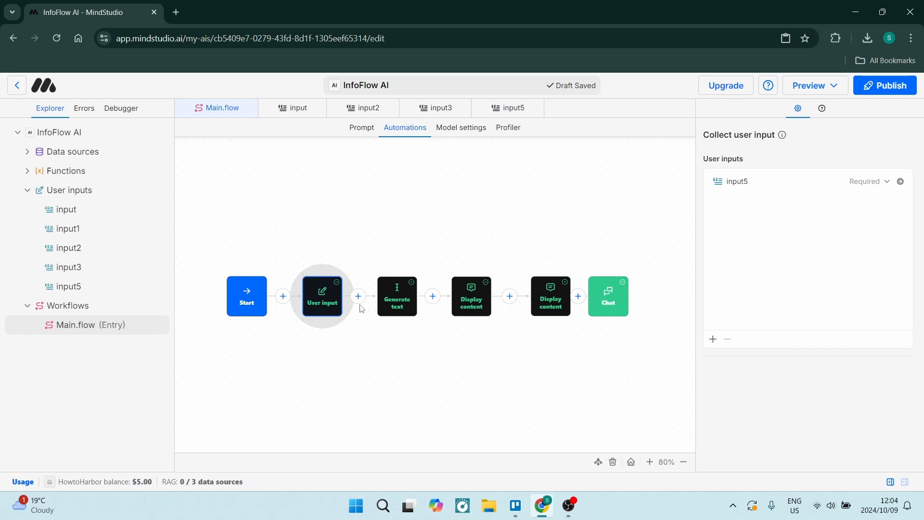
pyautogui.click(322, 295)
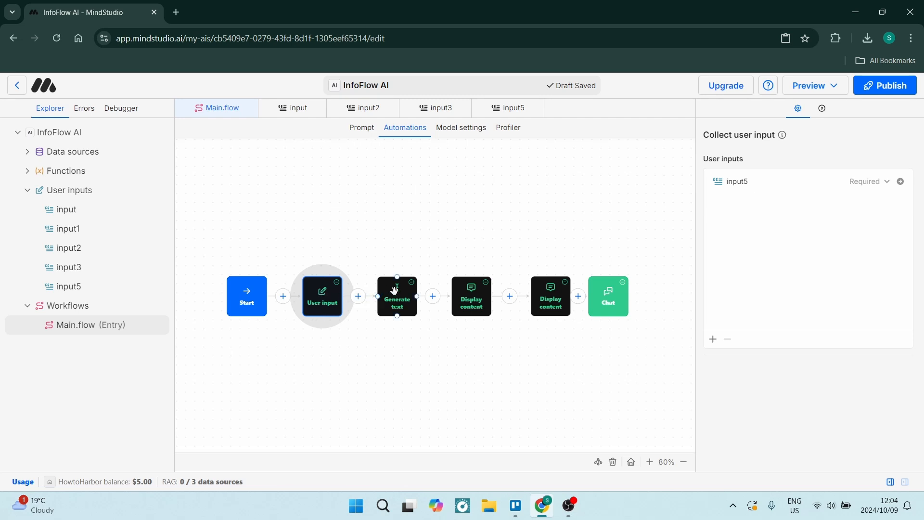
pyautogui.click(396, 297)
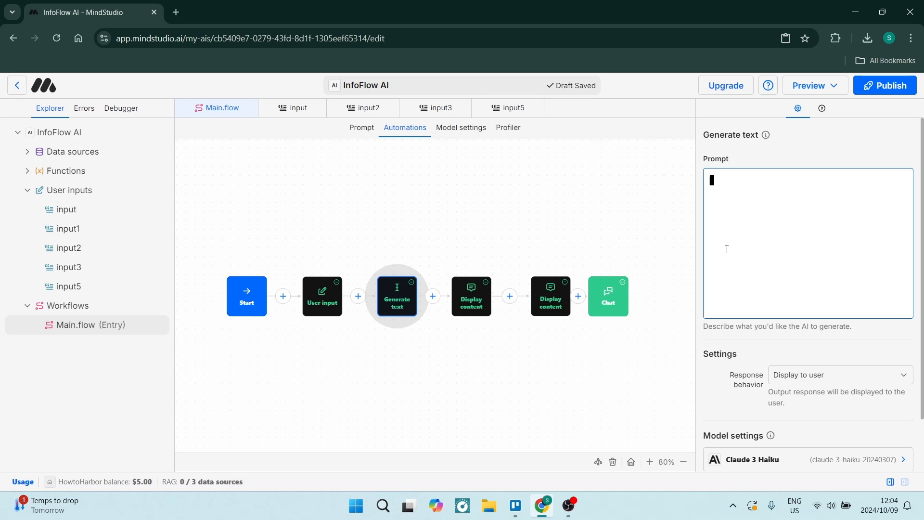
# - Select the blocks and reposition Display content and Chat to close the gap after Generate text
pyautogui.click(471, 296)
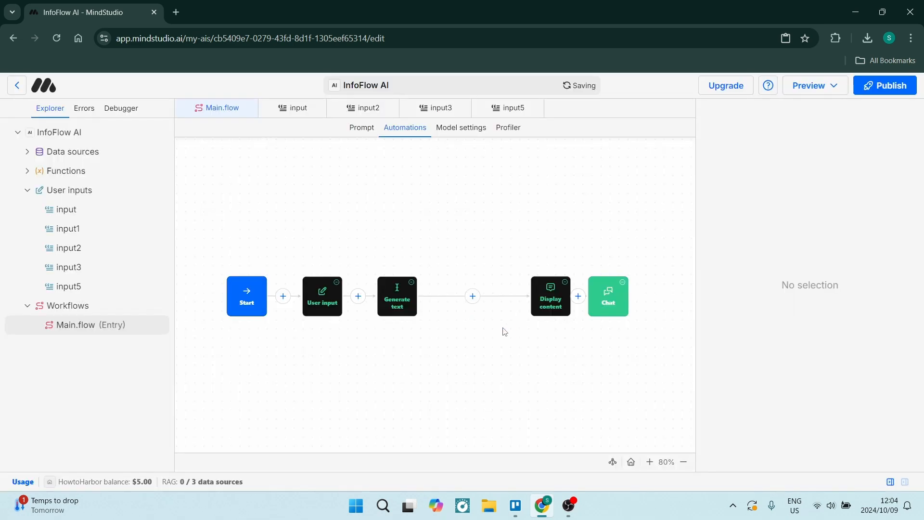
pyautogui.click(489, 296)
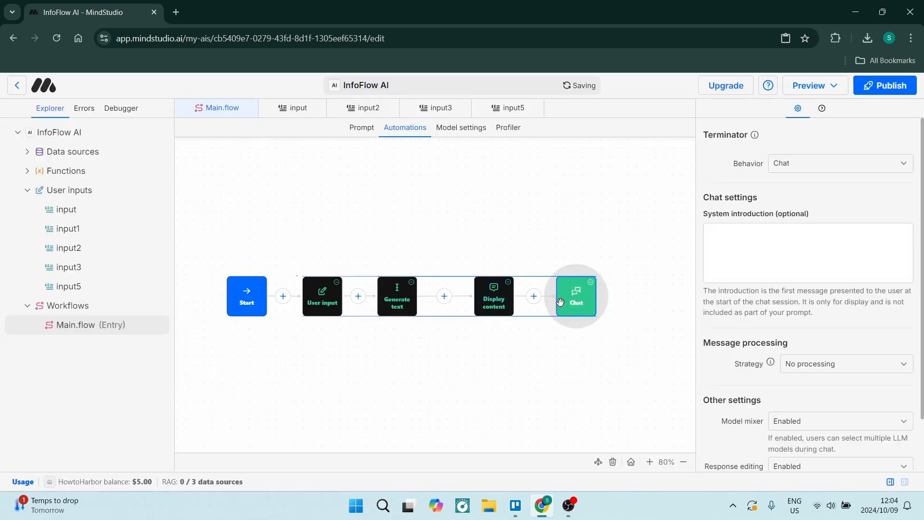
pyautogui.click(493, 297)
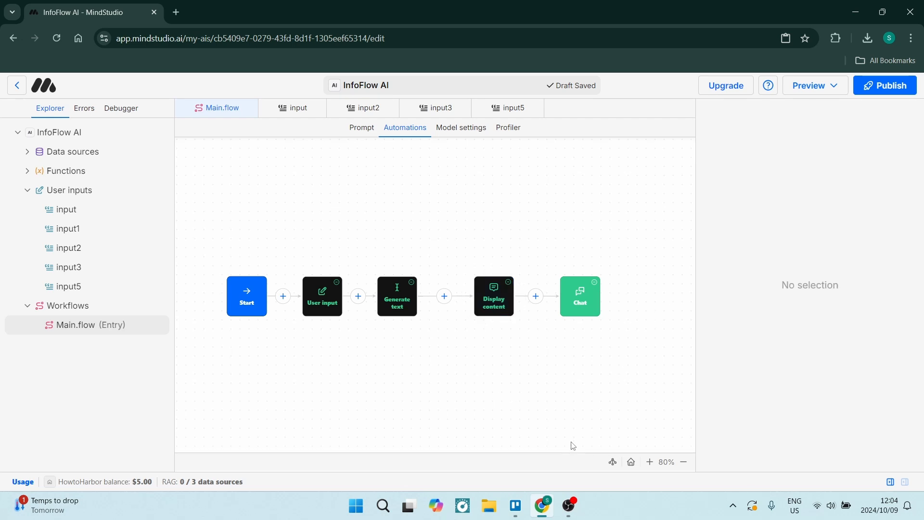
pyautogui.moveTo(186, 234)
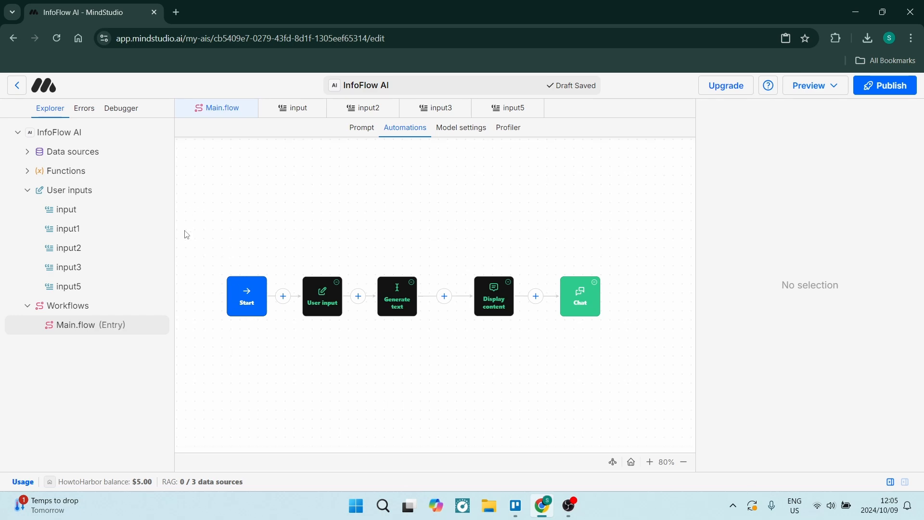
pyautogui.moveTo(196, 267)
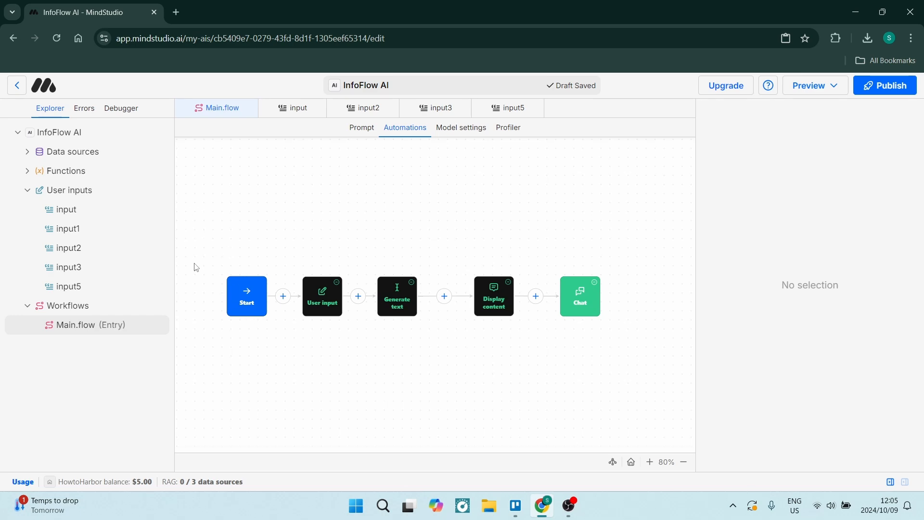
pyautogui.moveTo(251, 248)
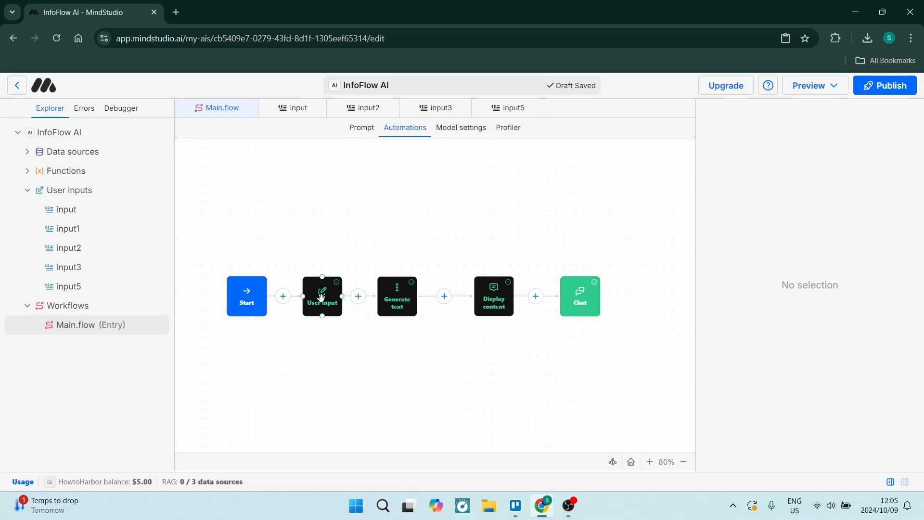
# - Drag User input slightly toward Start, then select the Generate text block
pyautogui.moveTo(323, 296); pyautogui.dragTo(384, 323)
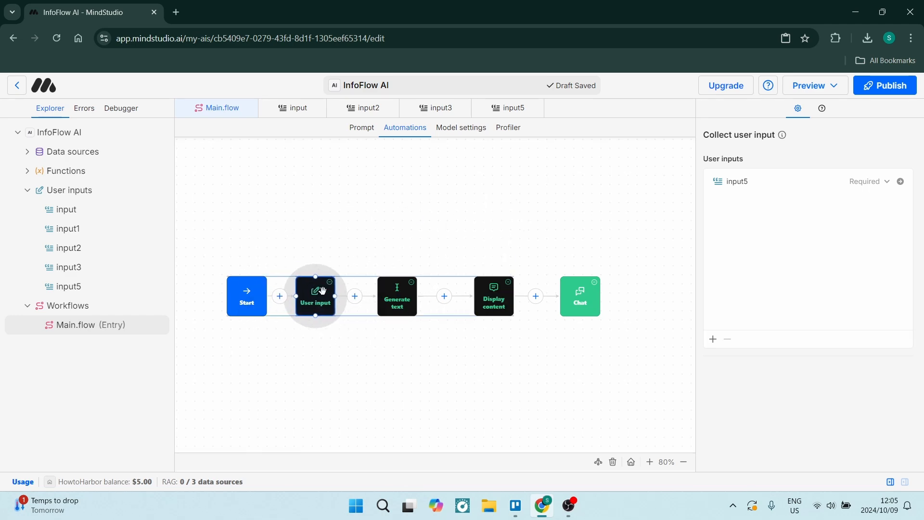
pyautogui.click(396, 296)
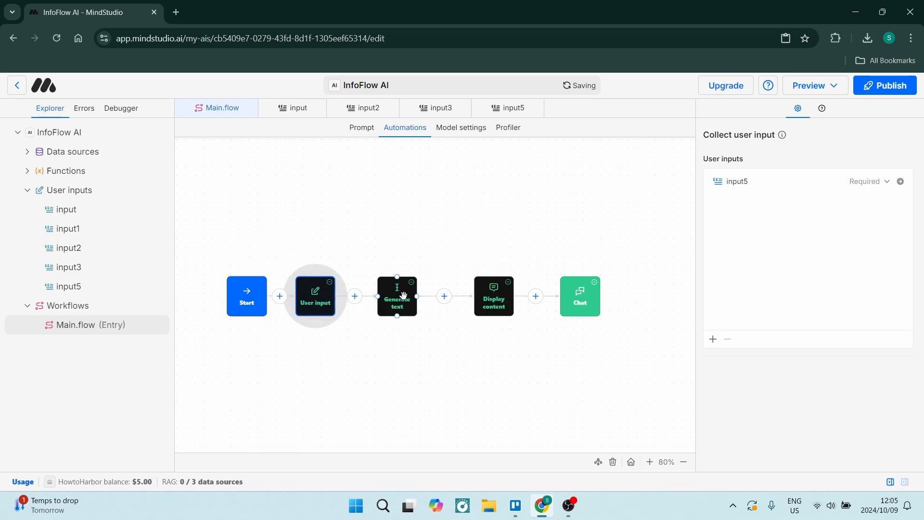
pyautogui.click(444, 296)
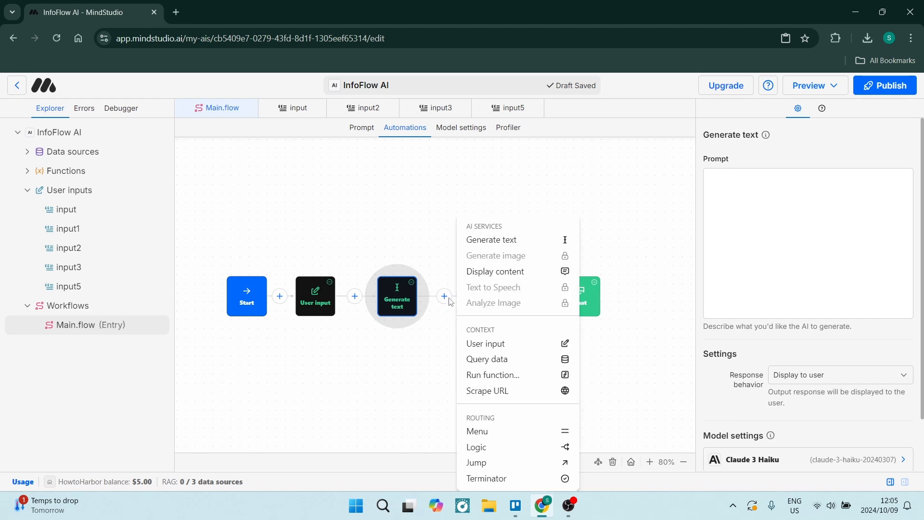
pyautogui.moveTo(488, 237)
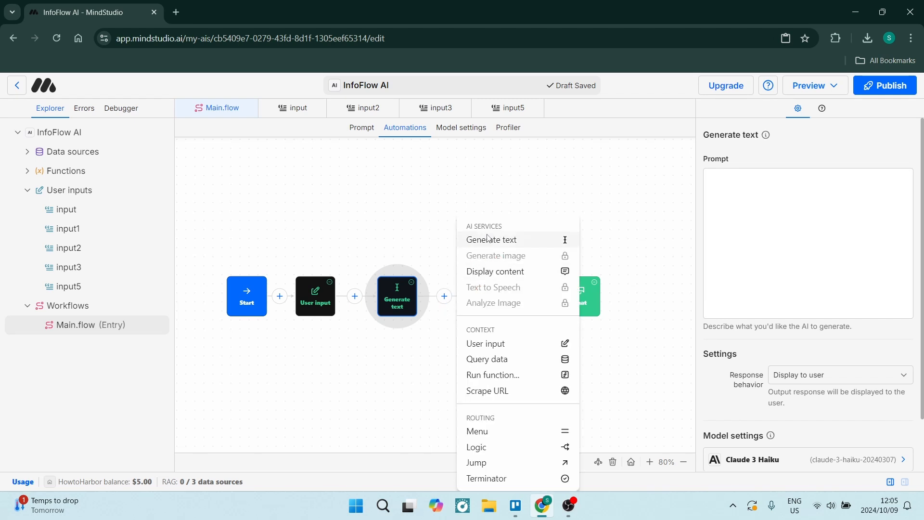
pyautogui.moveTo(492, 375)
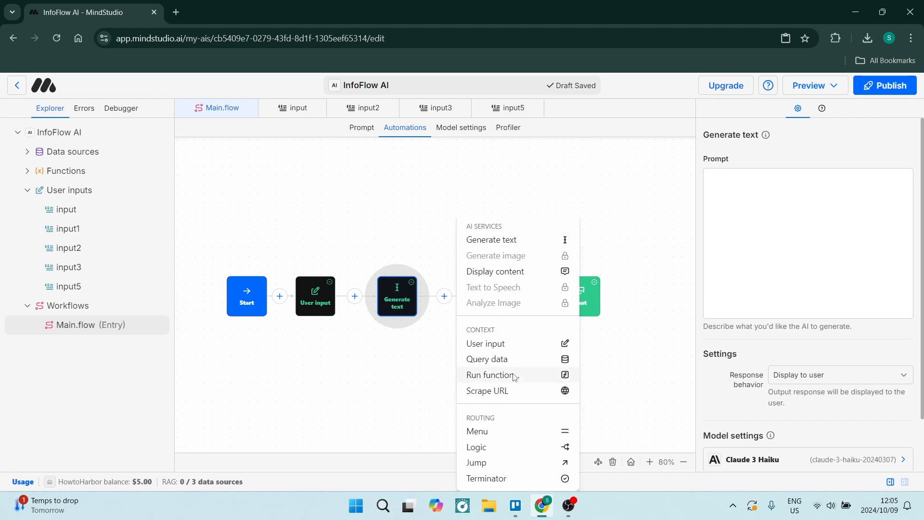
pyautogui.moveTo(501, 486)
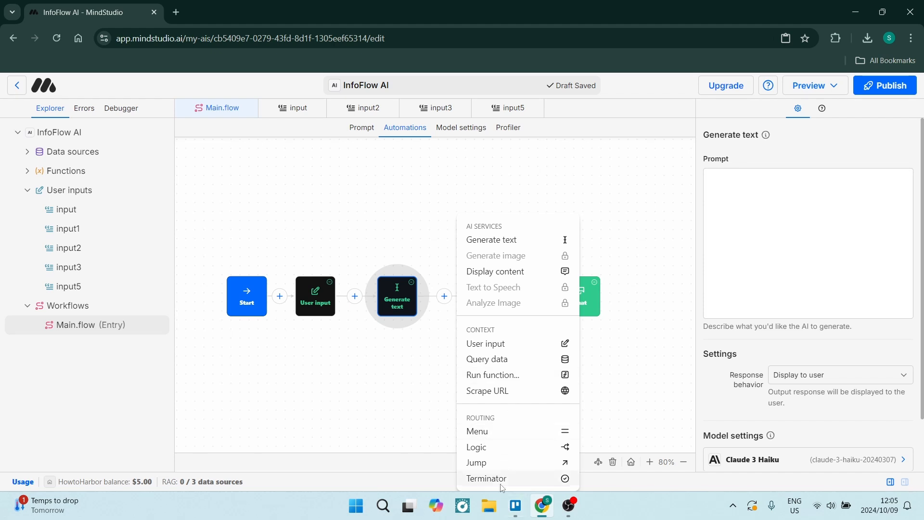
pyautogui.moveTo(478, 431)
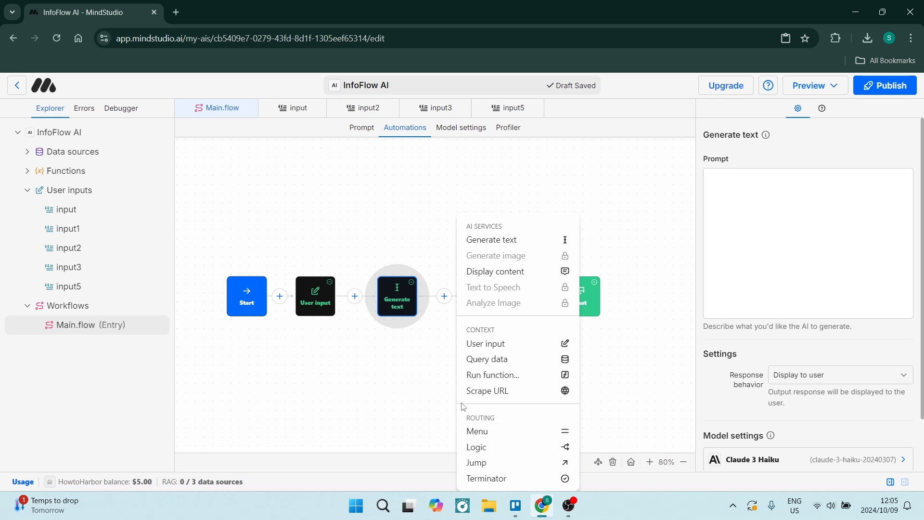
pyautogui.click(496, 272)
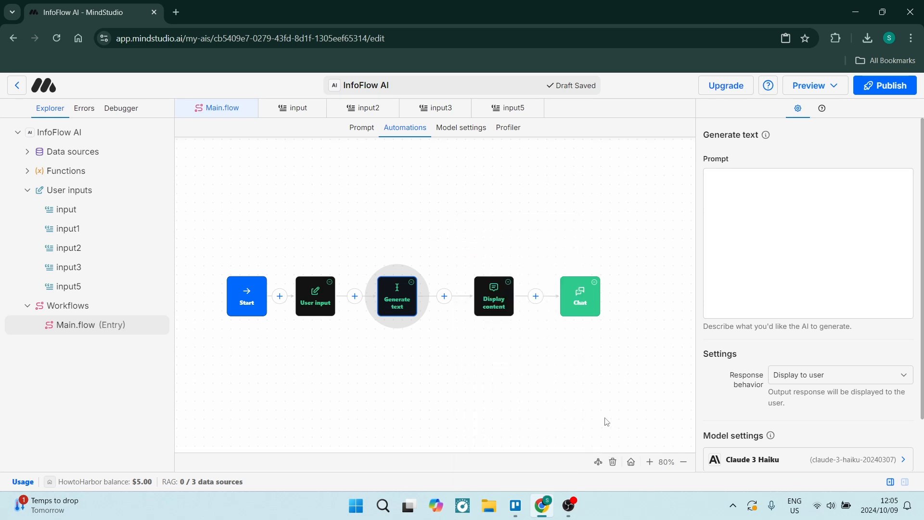
pyautogui.moveTo(552, 416)
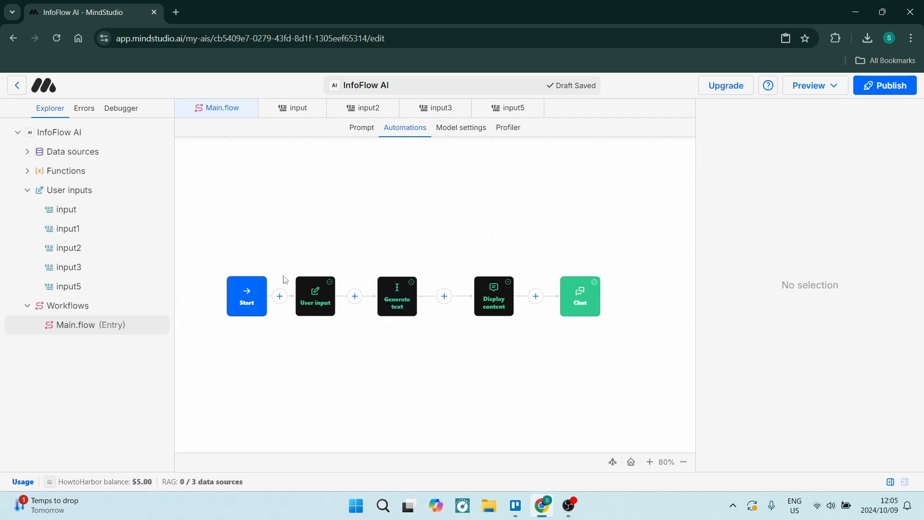
# - Check the Generate text and User input blocks, then open Display content's empty message settings
pyautogui.click(397, 297)
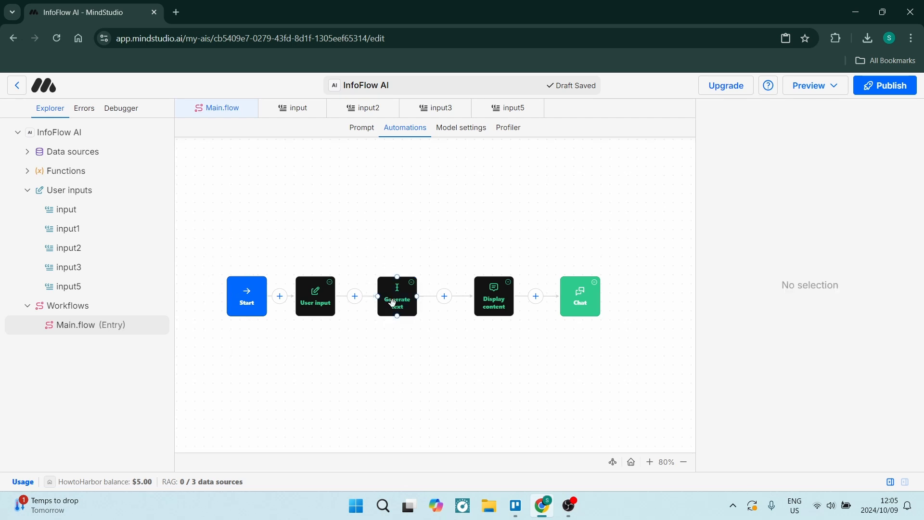
pyautogui.click(315, 296)
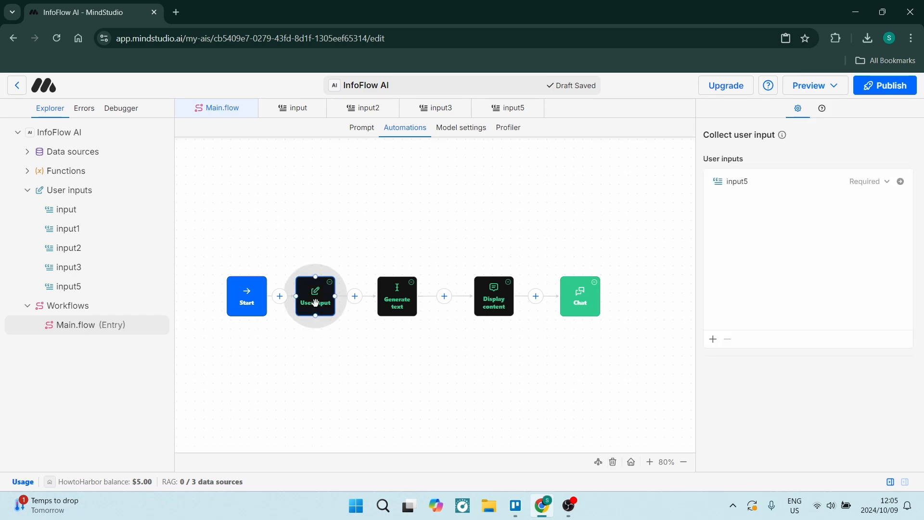
pyautogui.click(493, 296)
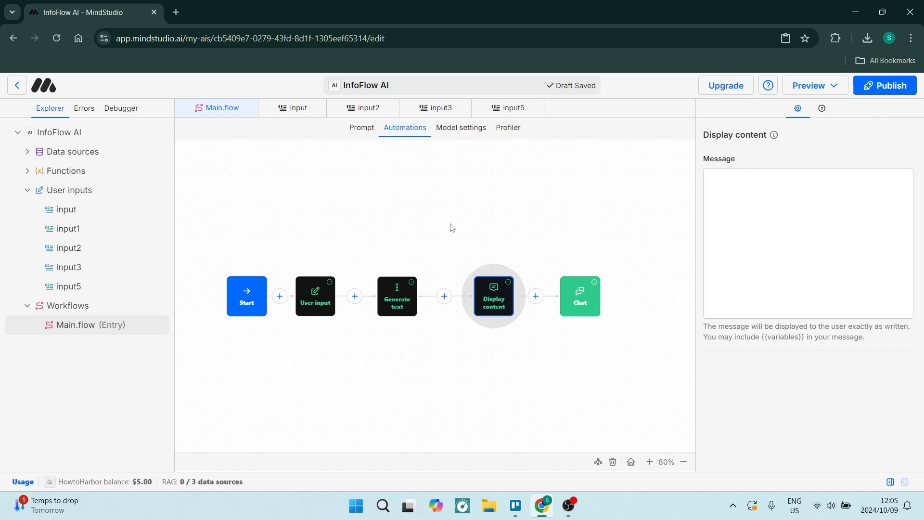
pyautogui.moveTo(393, 228)
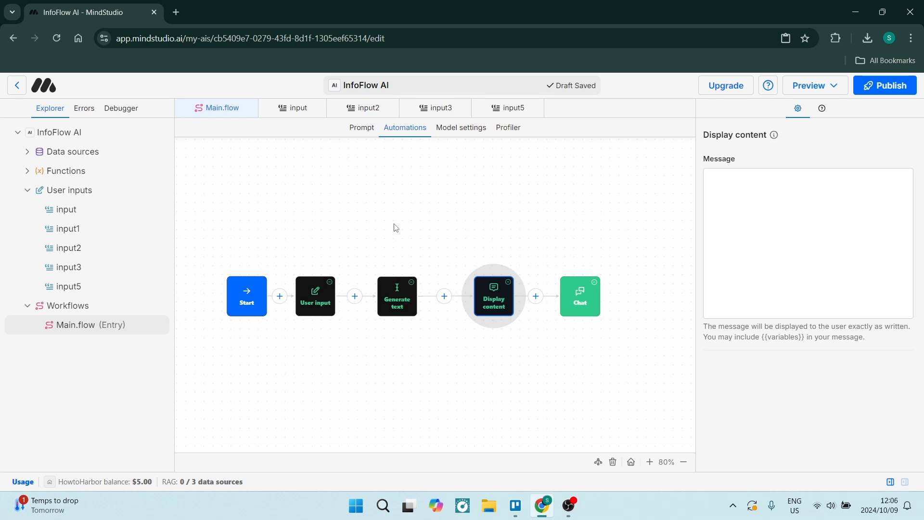
pyautogui.moveTo(378, 215)
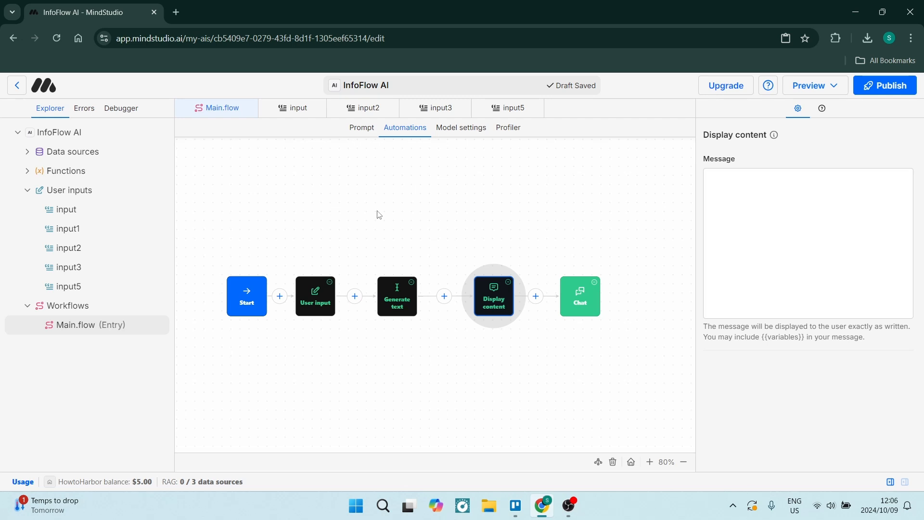
pyautogui.moveTo(455, 237)
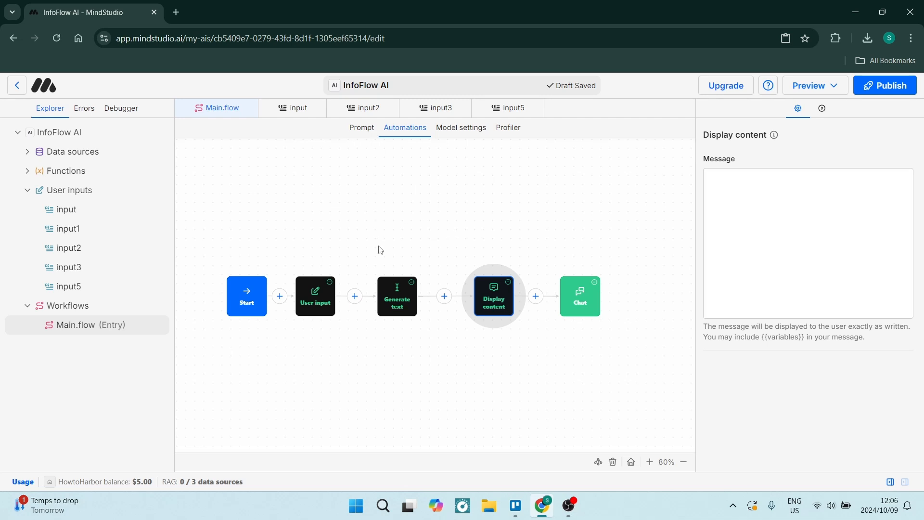
pyautogui.moveTo(394, 241)
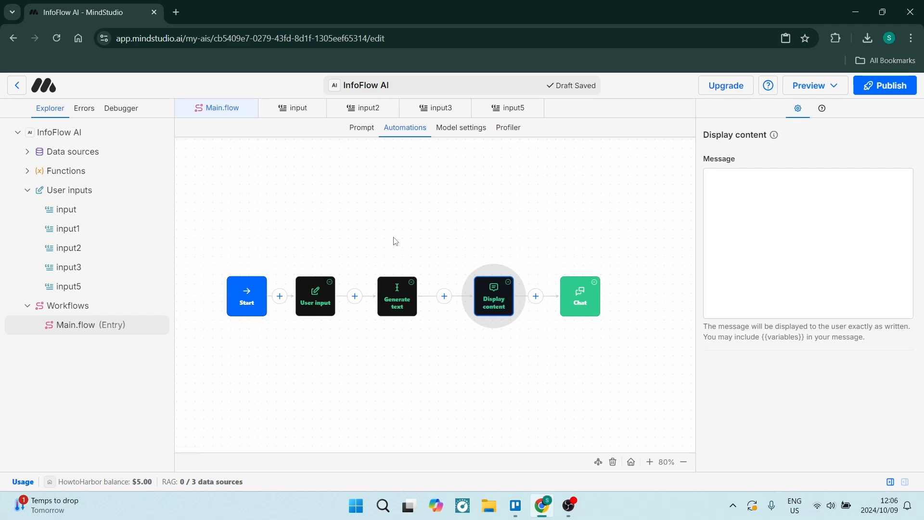